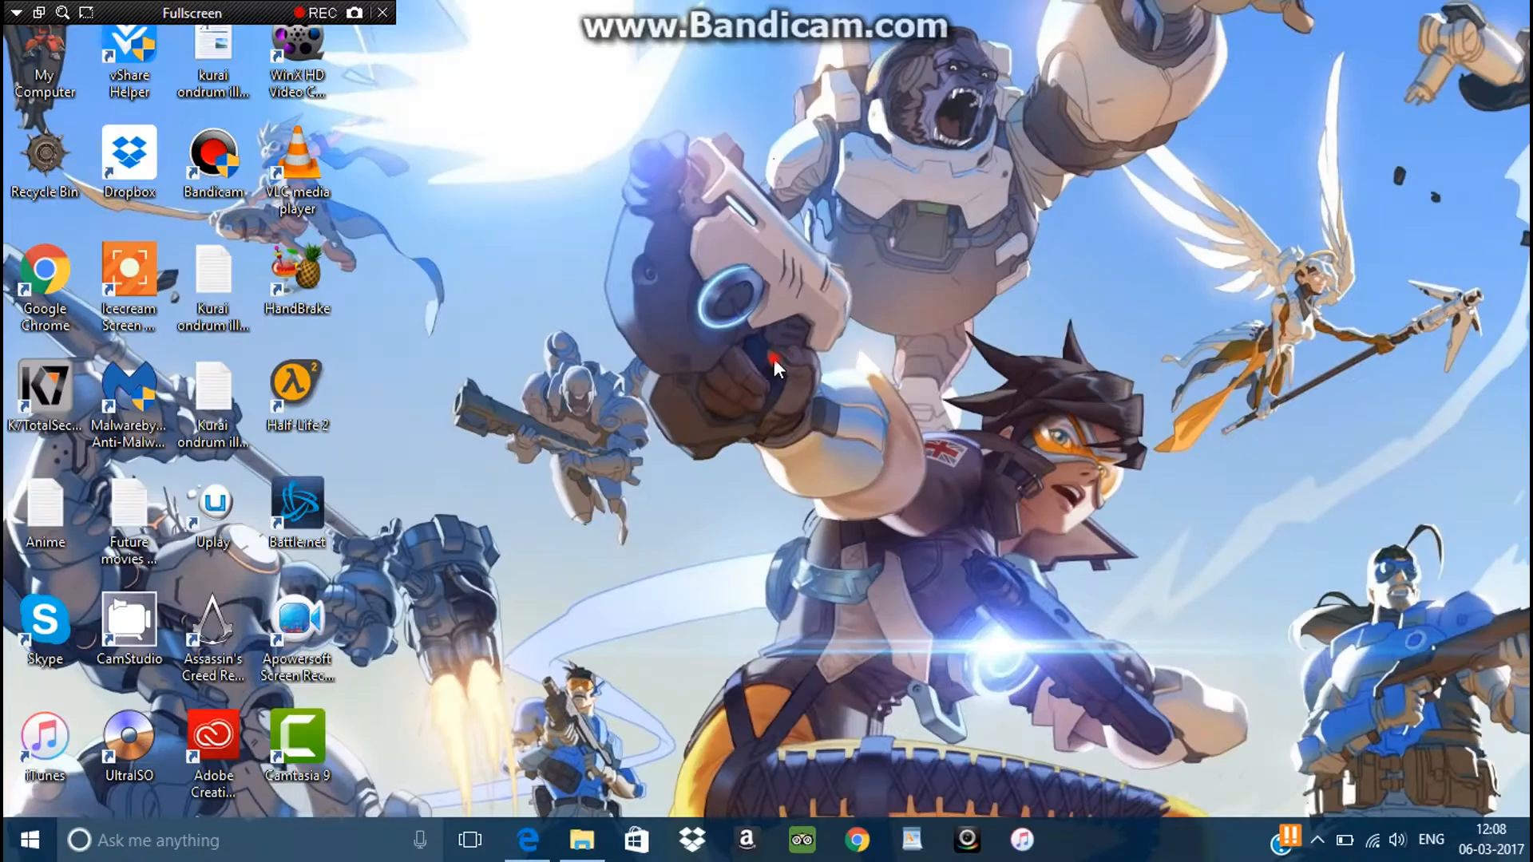
Step: Launch Edge and skip the adf.ly ad so the redirect to the MediaFire link appears
click(315, 13)
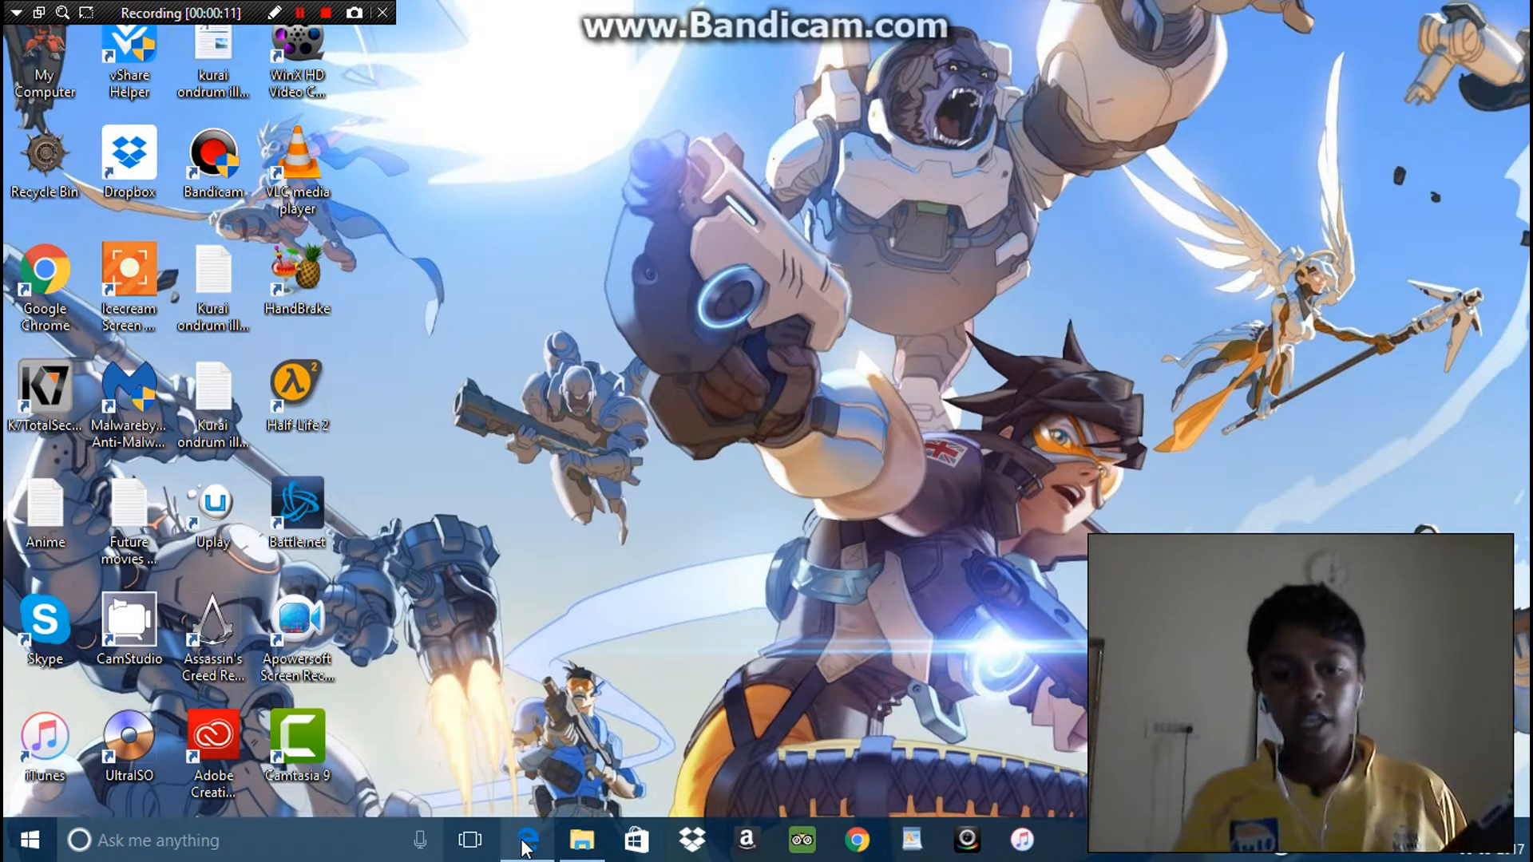
click(525, 840)
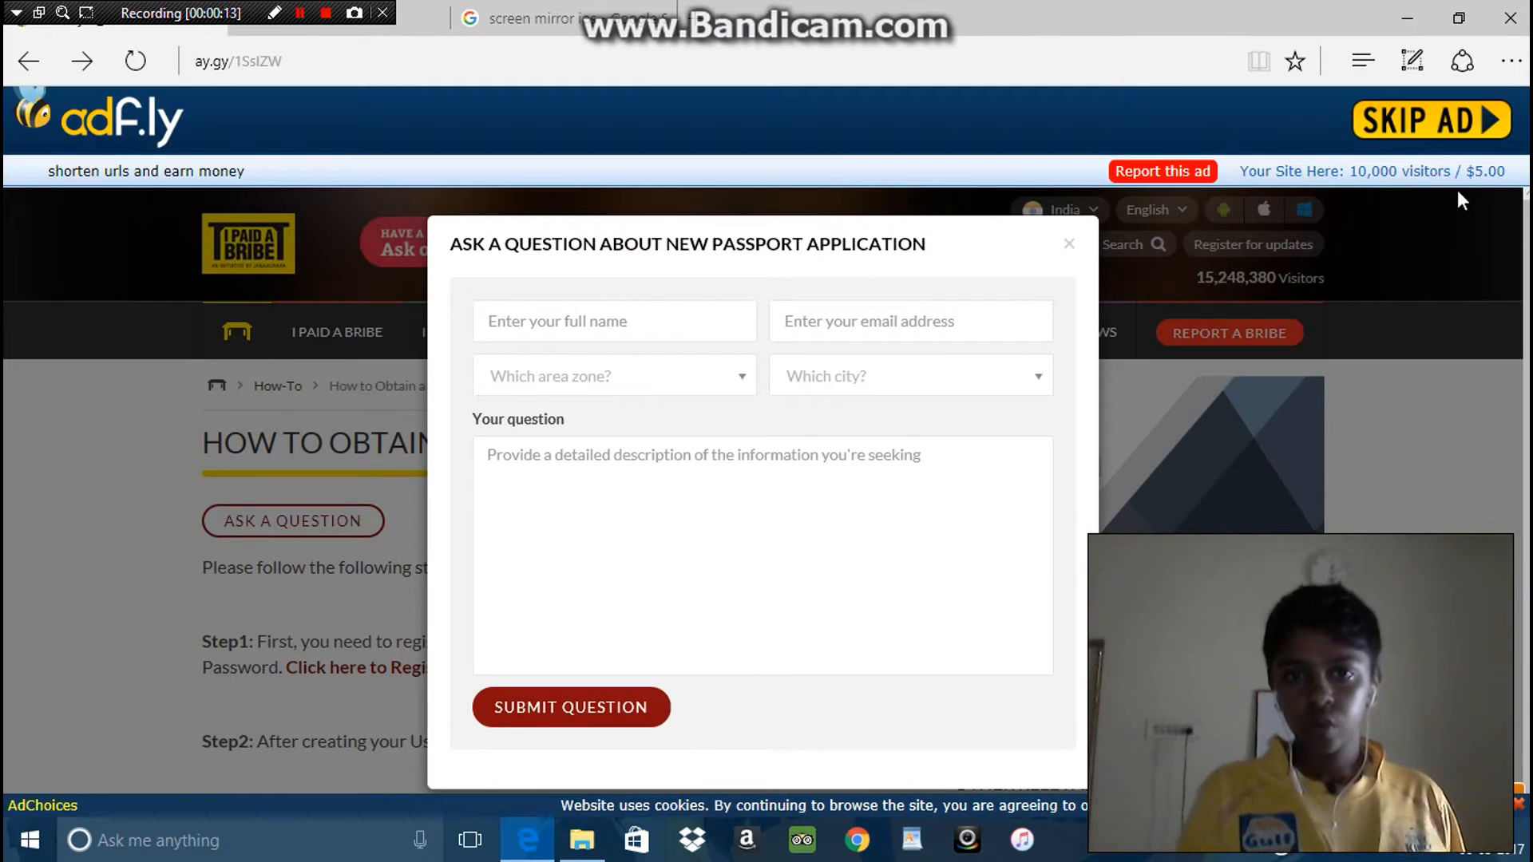
click(1429, 120)
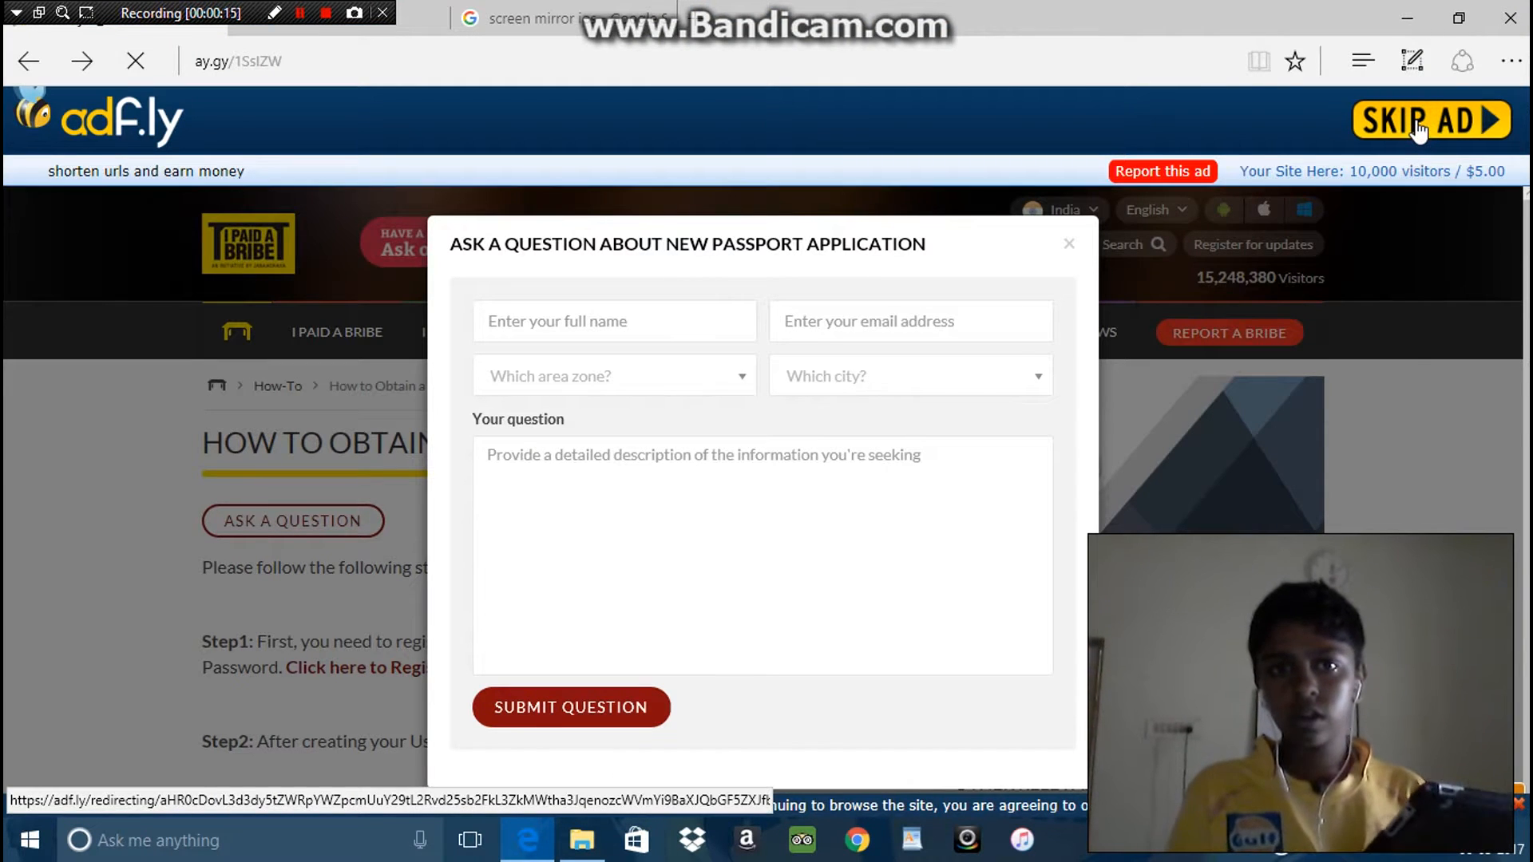
click(1429, 120)
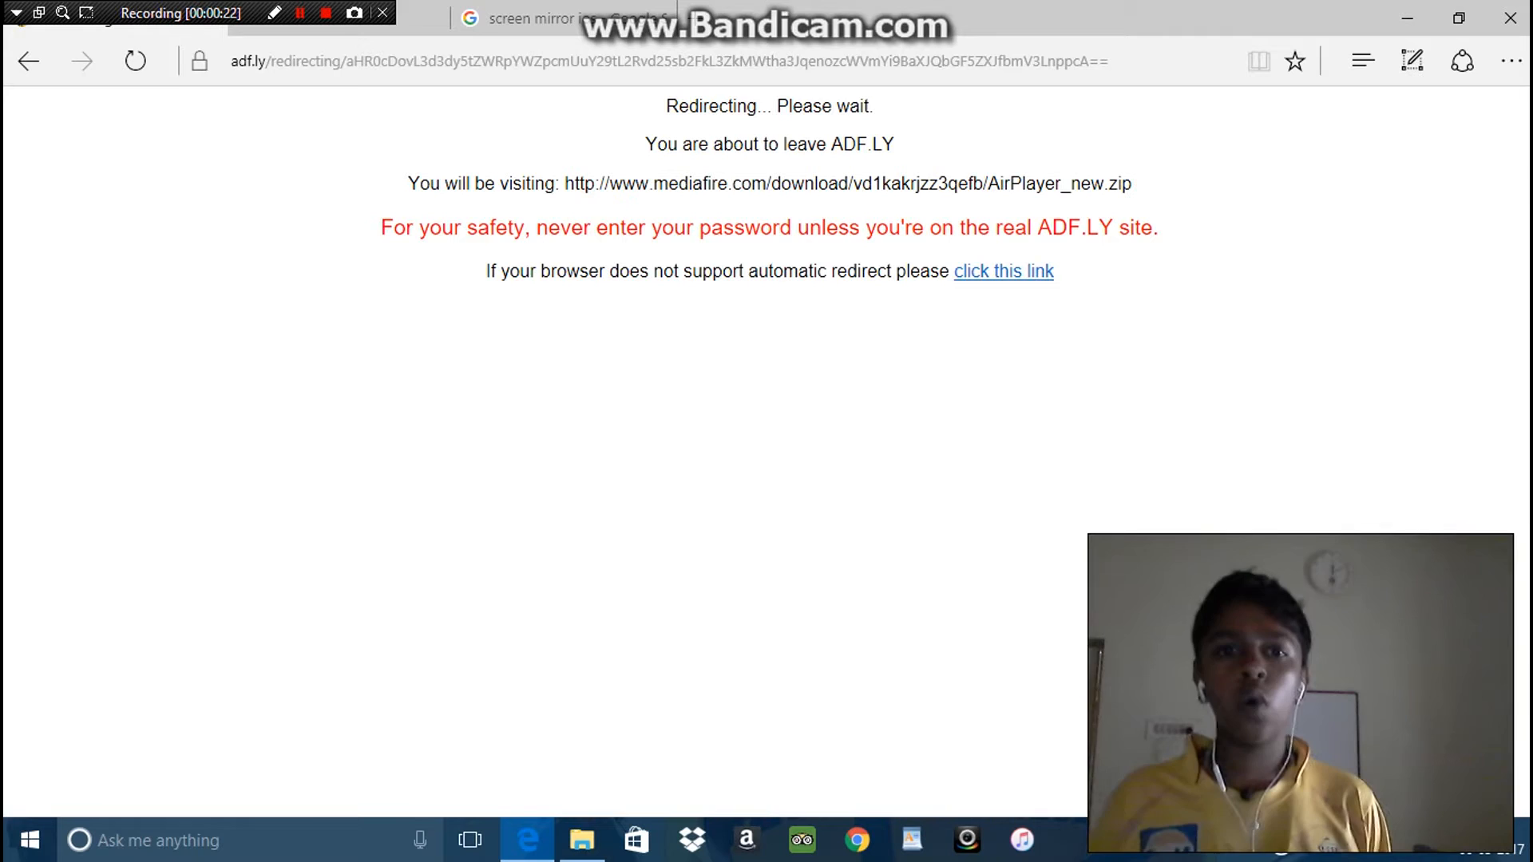
Step: Follow the redirect to MediaFire and download AirPlayer_new.zip (5.9 MB)
click(1003, 272)
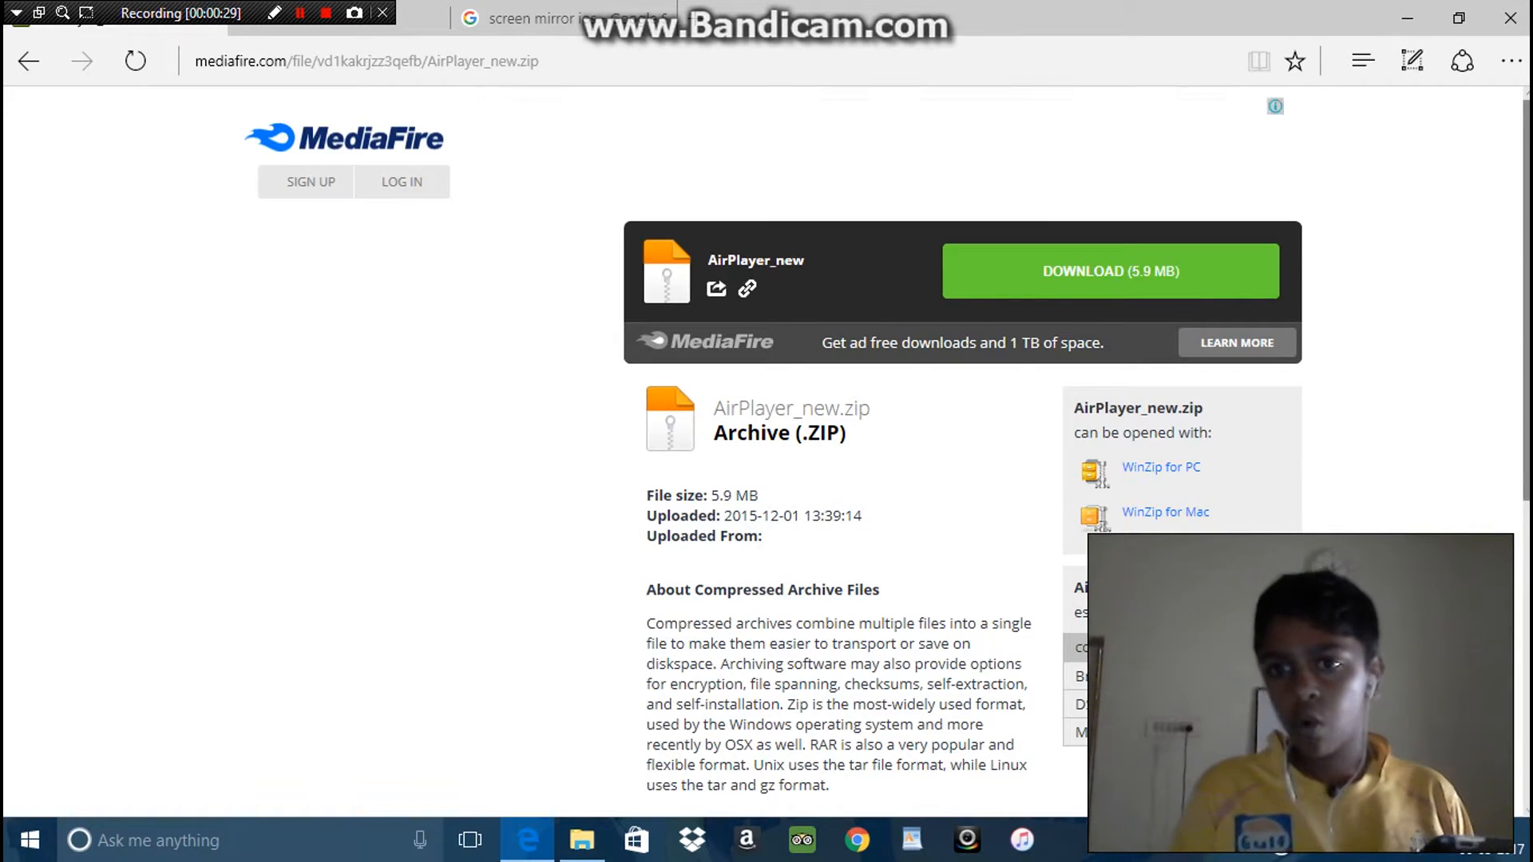
scroll(down, 3)
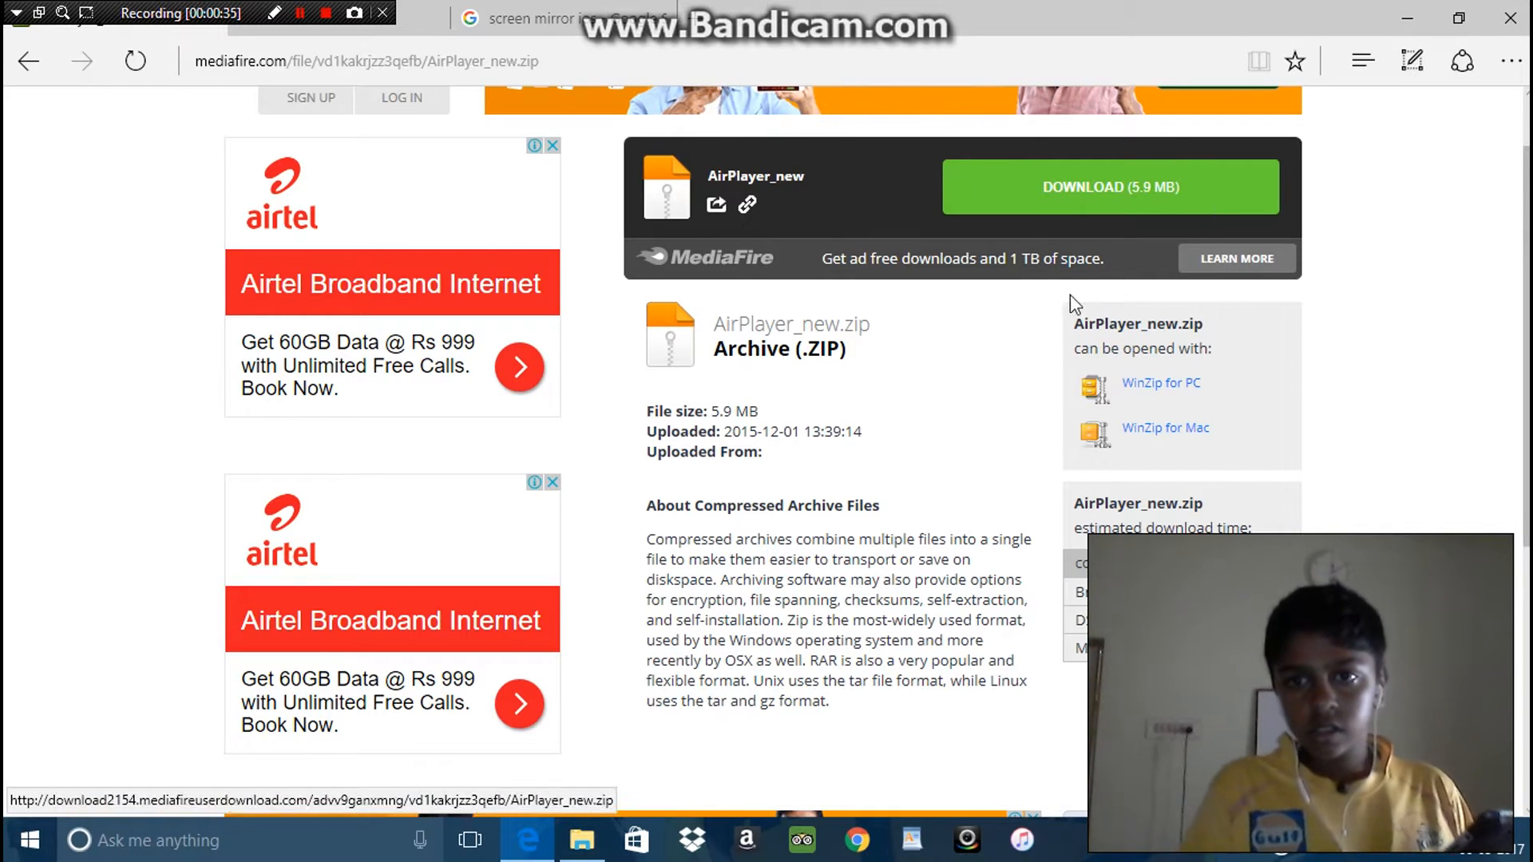
click(581, 840)
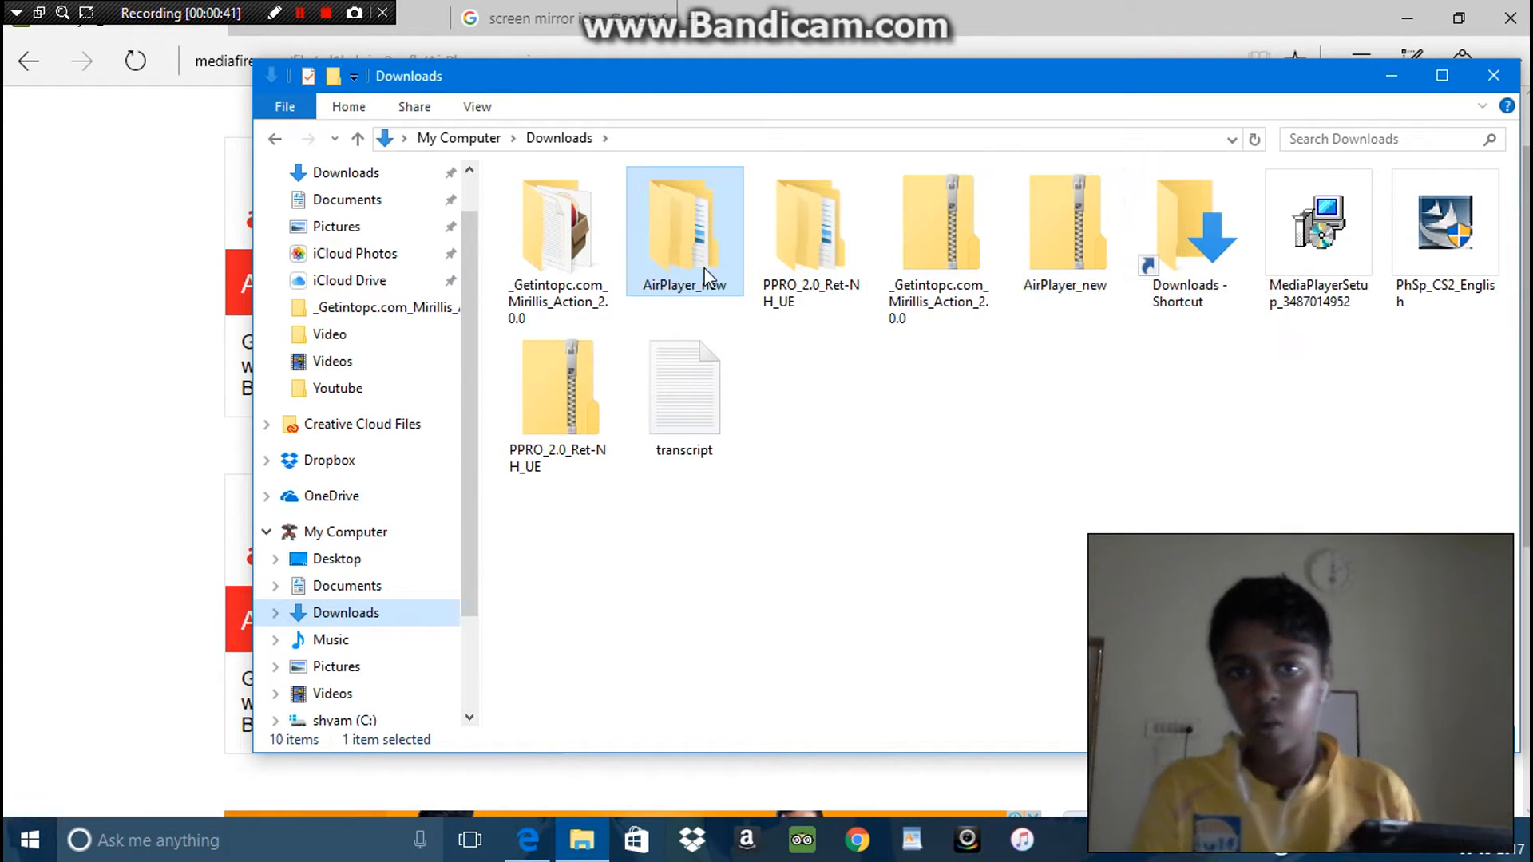
double_click(683, 226)
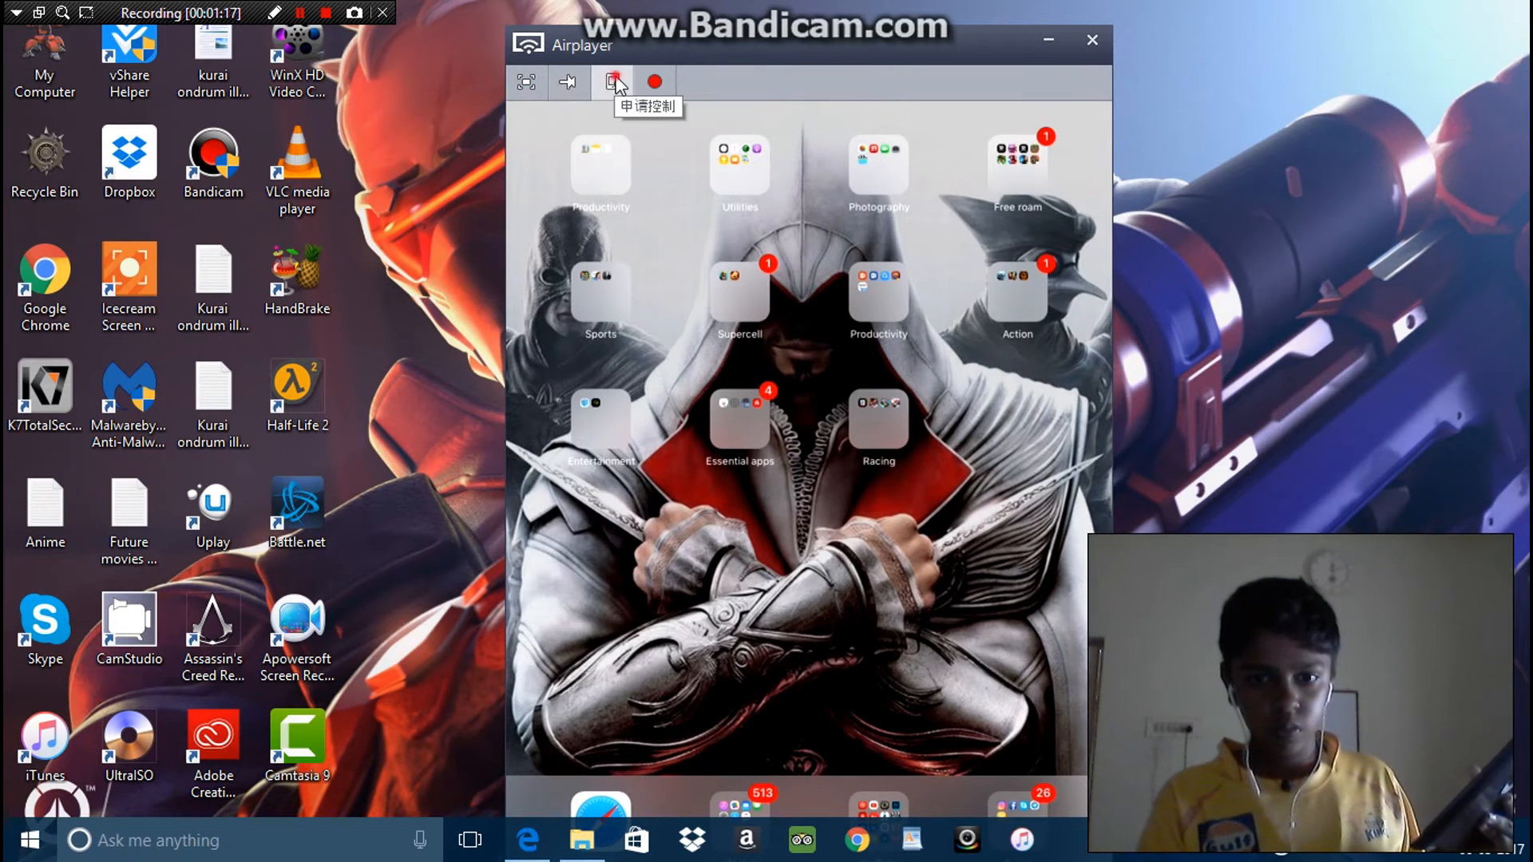
Step: Show the iPad Control Center AirPlay list with mirroring to iTools switched on
click(612, 82)
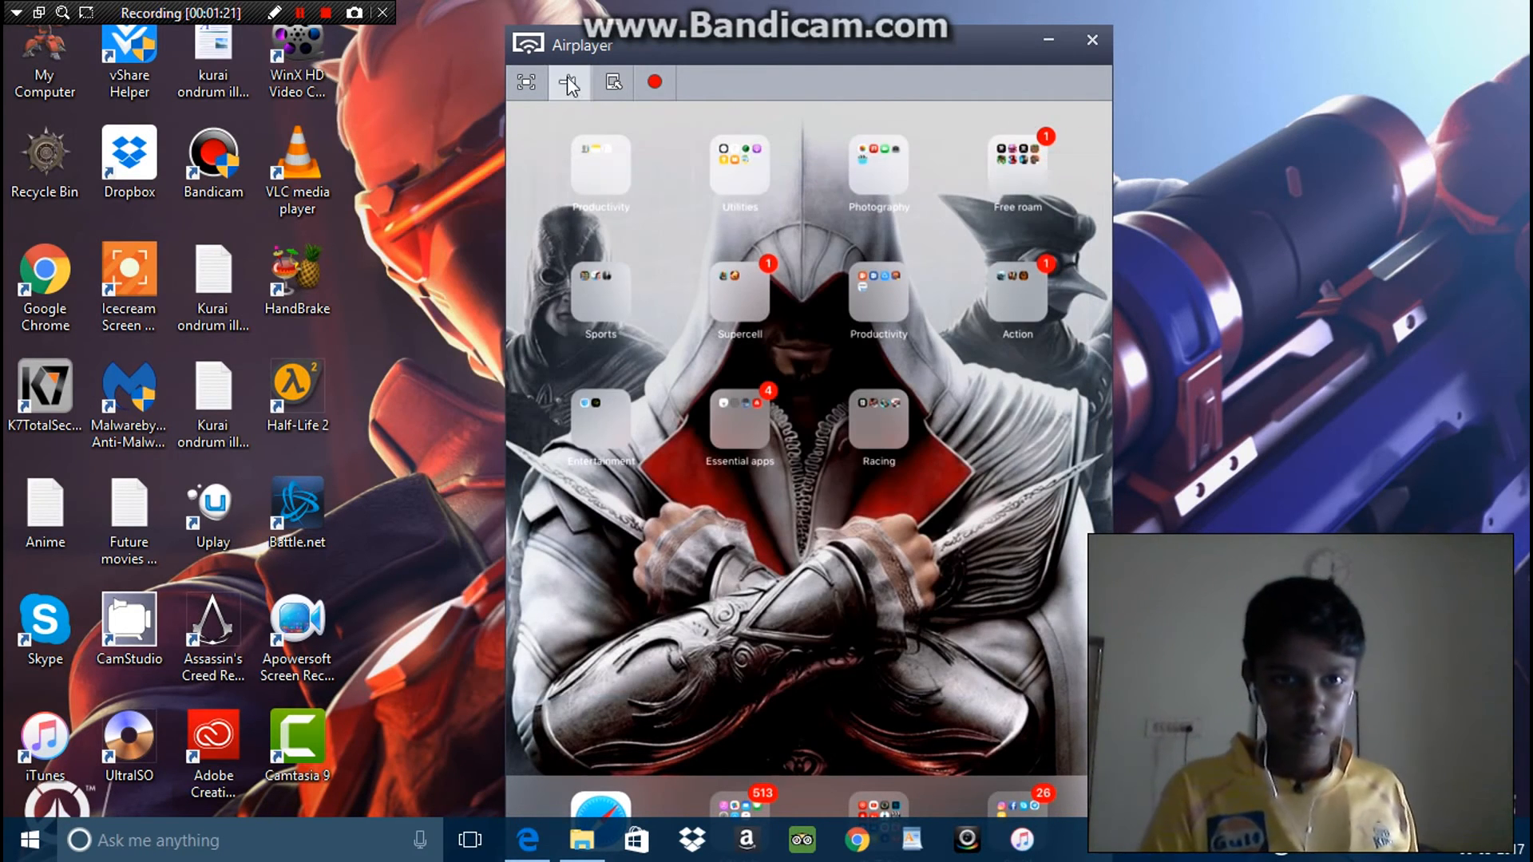
mouse_move(568, 81)
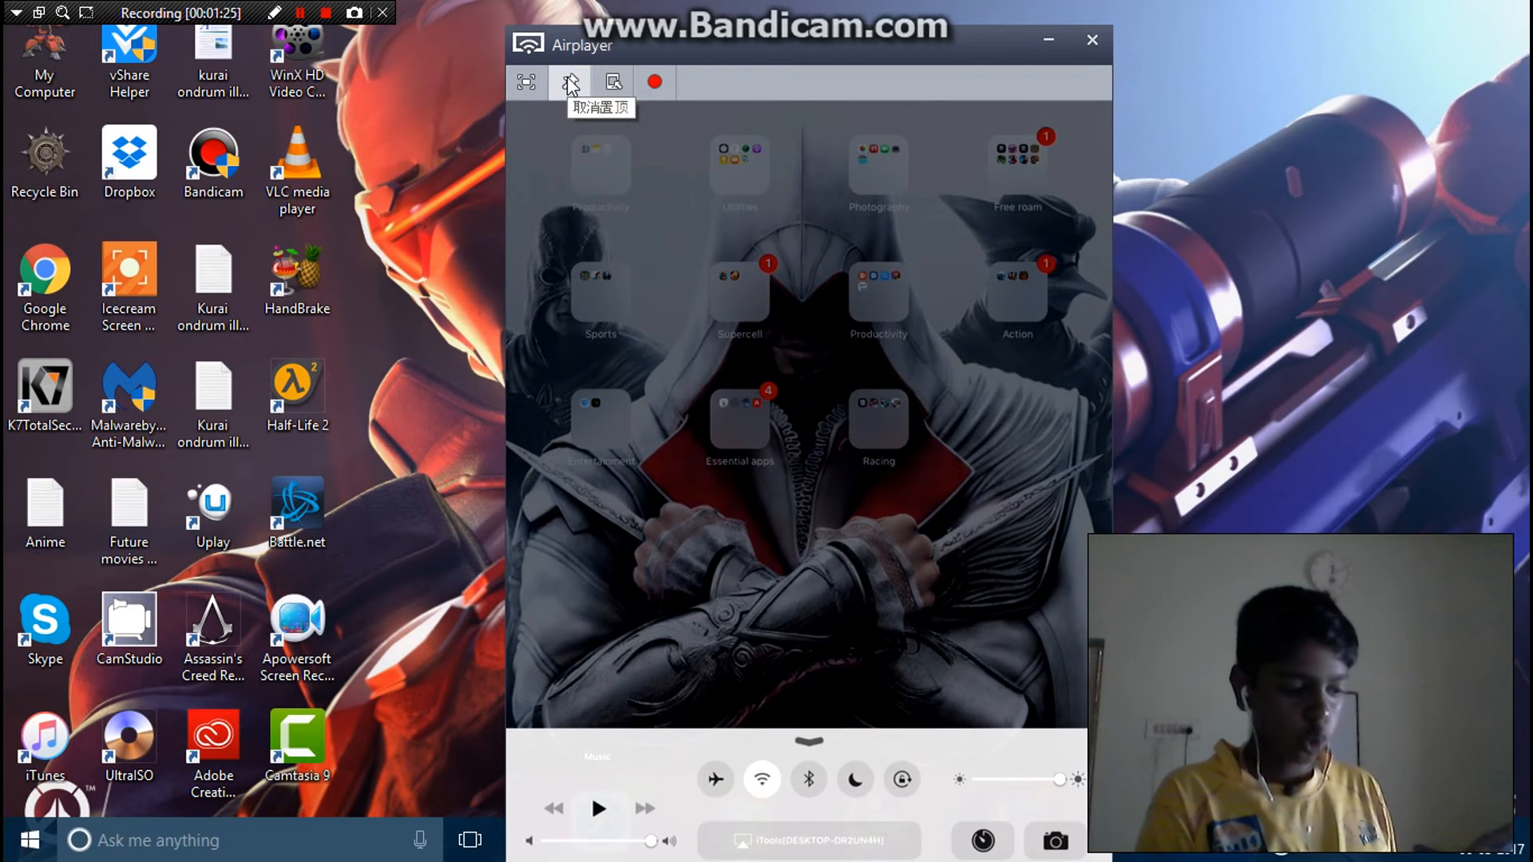
click(808, 840)
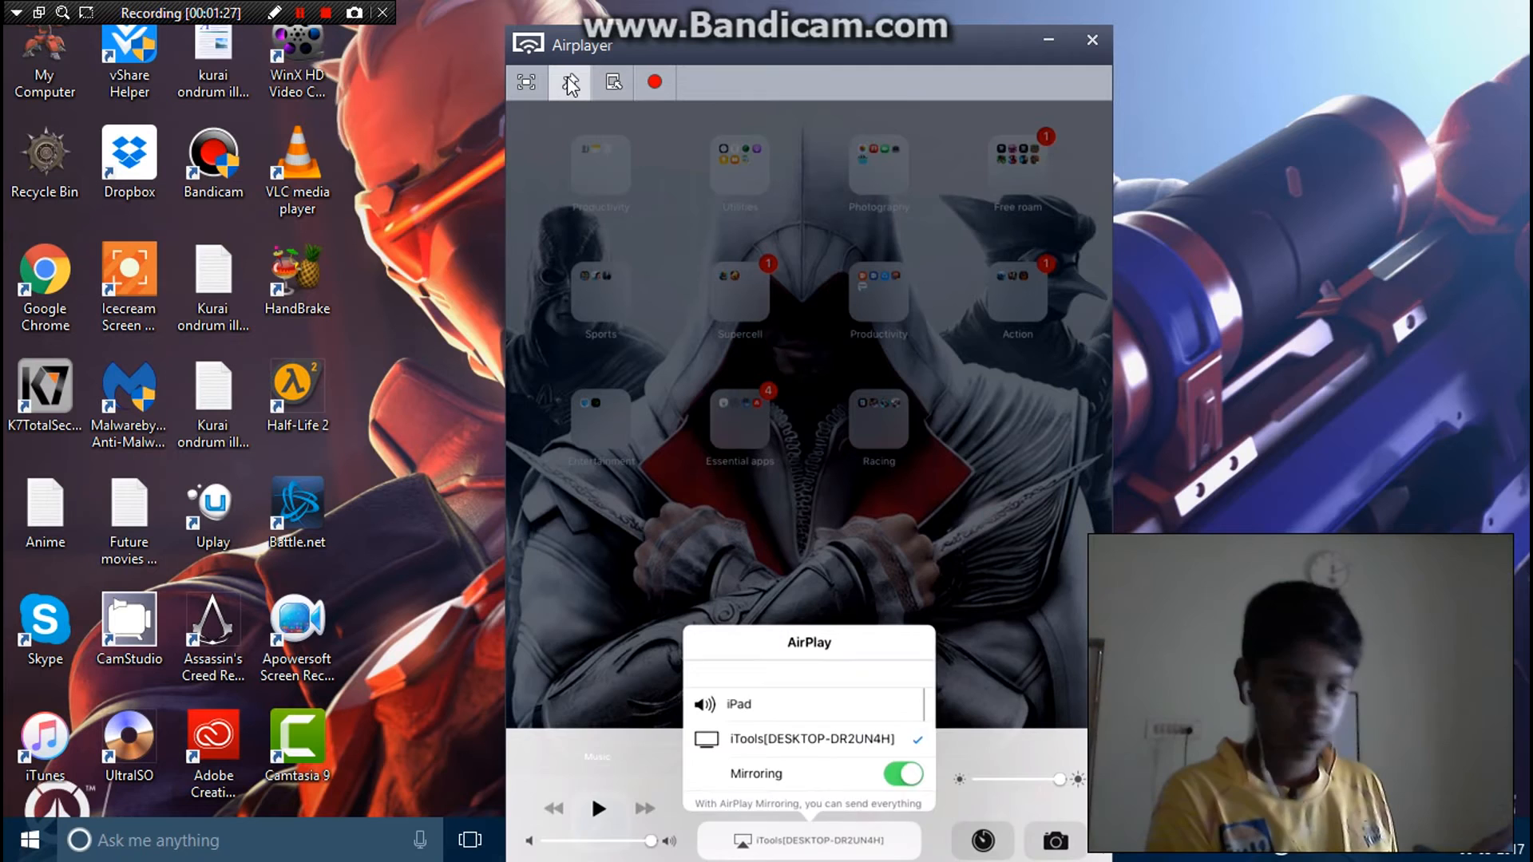